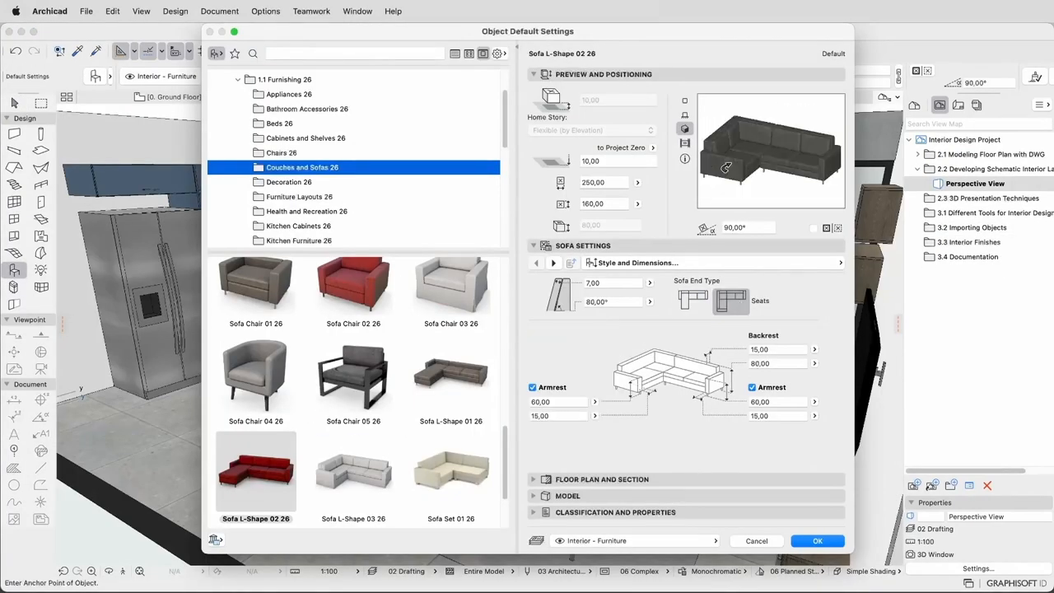
- Bring up the Hinged Doors default settings with wallhole and leaf dimensions
left_click(552, 263)
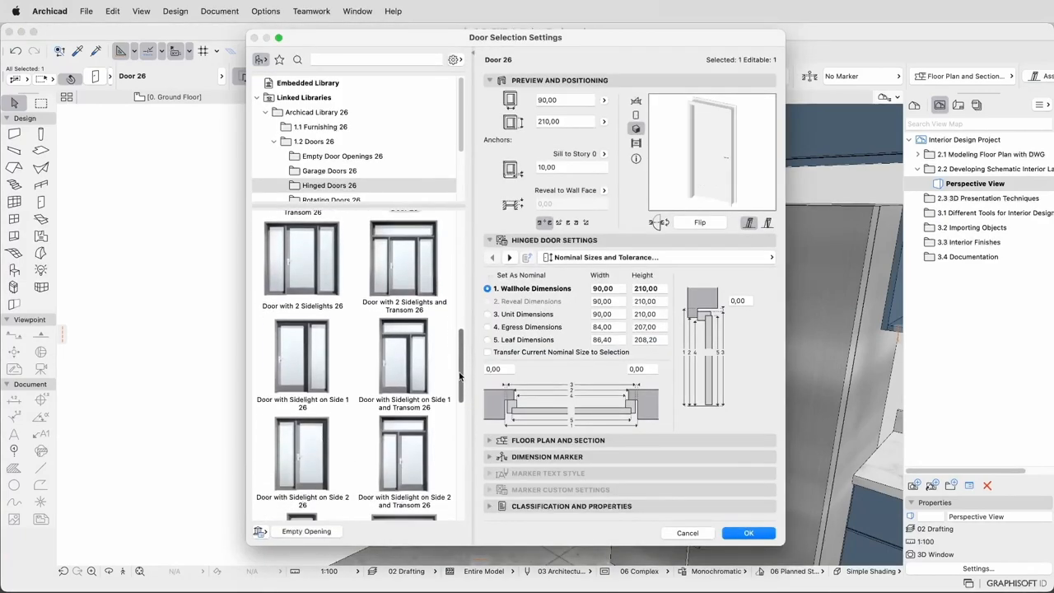
- Move the Wall Bookshelf beside the dining table, then show the kitchen in the 3D Window
scroll("down", 3)
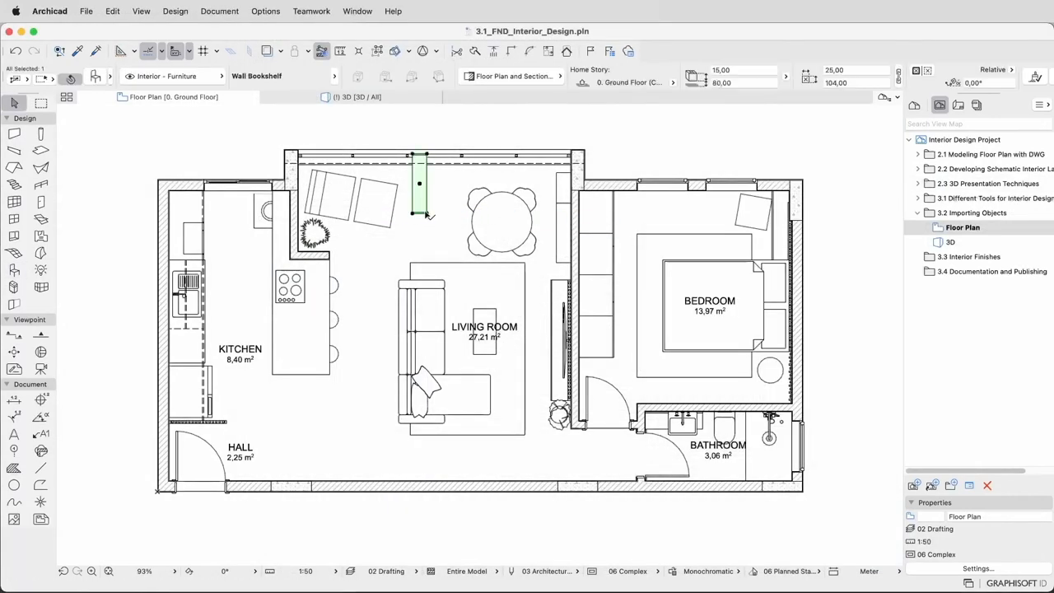
left_click_drag(418, 211, 399, 280)
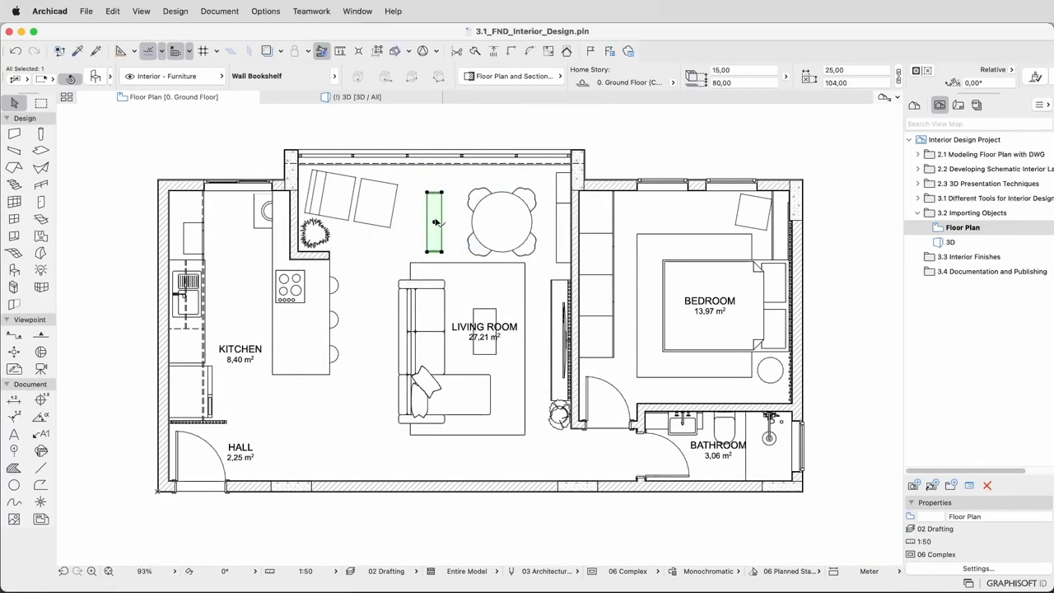
left_click(355, 96)
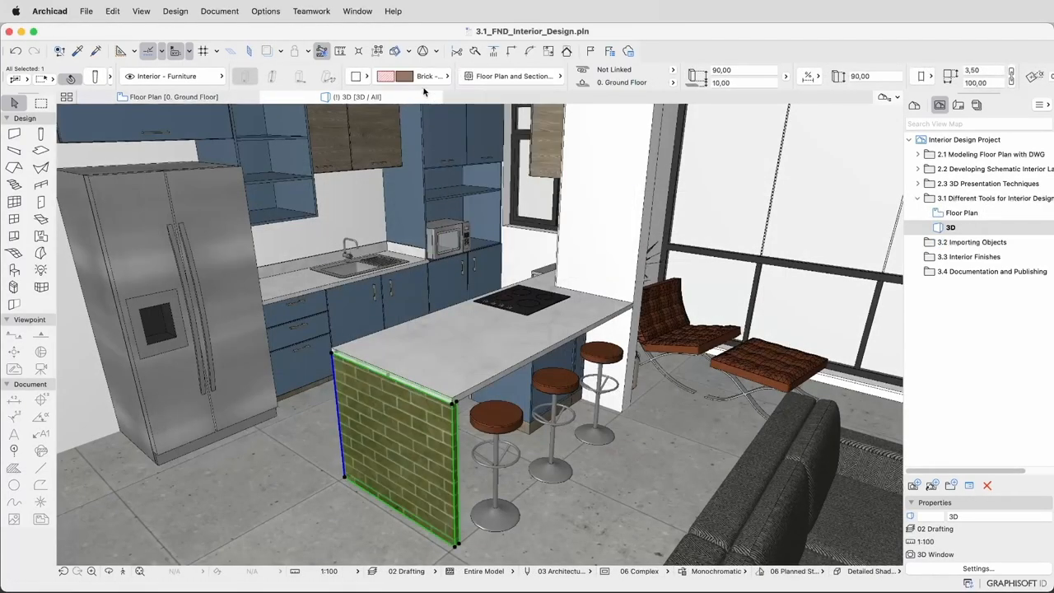
- From the Floor Plan, open the 02 Bedroom interior elevation in the Navigator
left_click(428, 76)
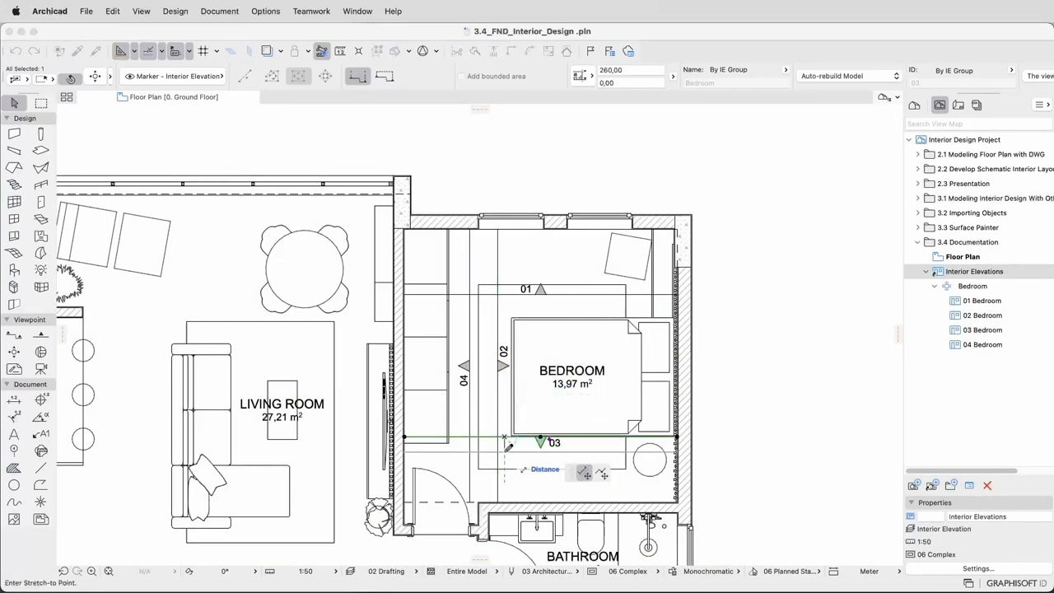
double_click(982, 316)
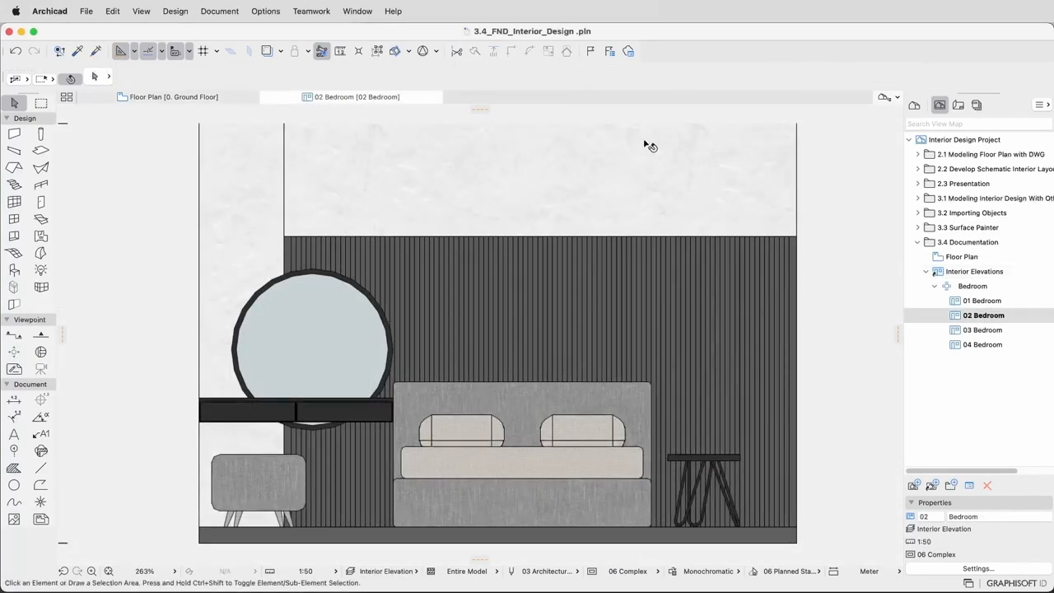
mouse_move(804, 329)
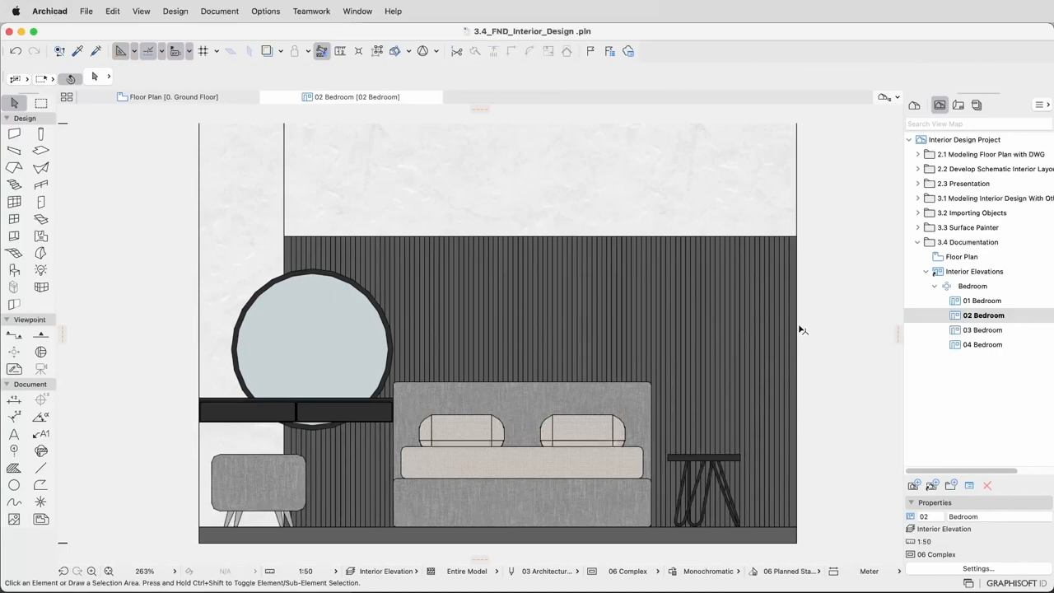